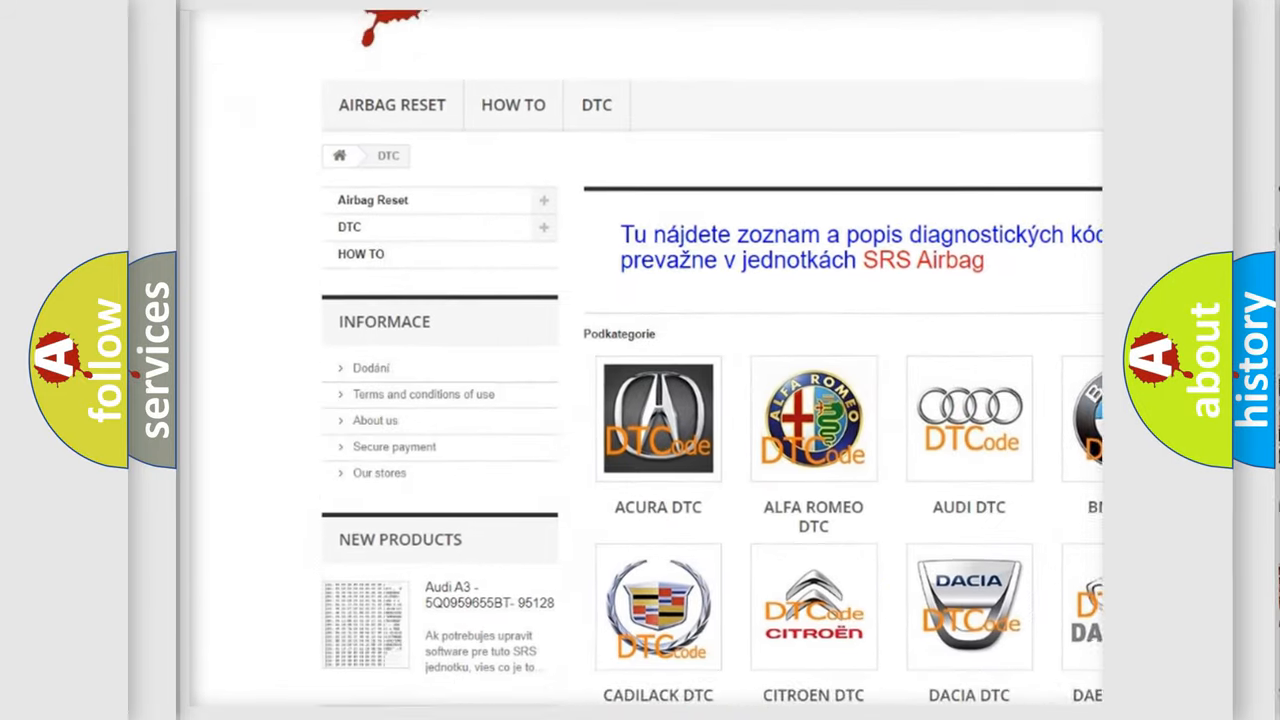
{"action": "scroll", "scroll_direction": "down", "scroll_amount": 3}
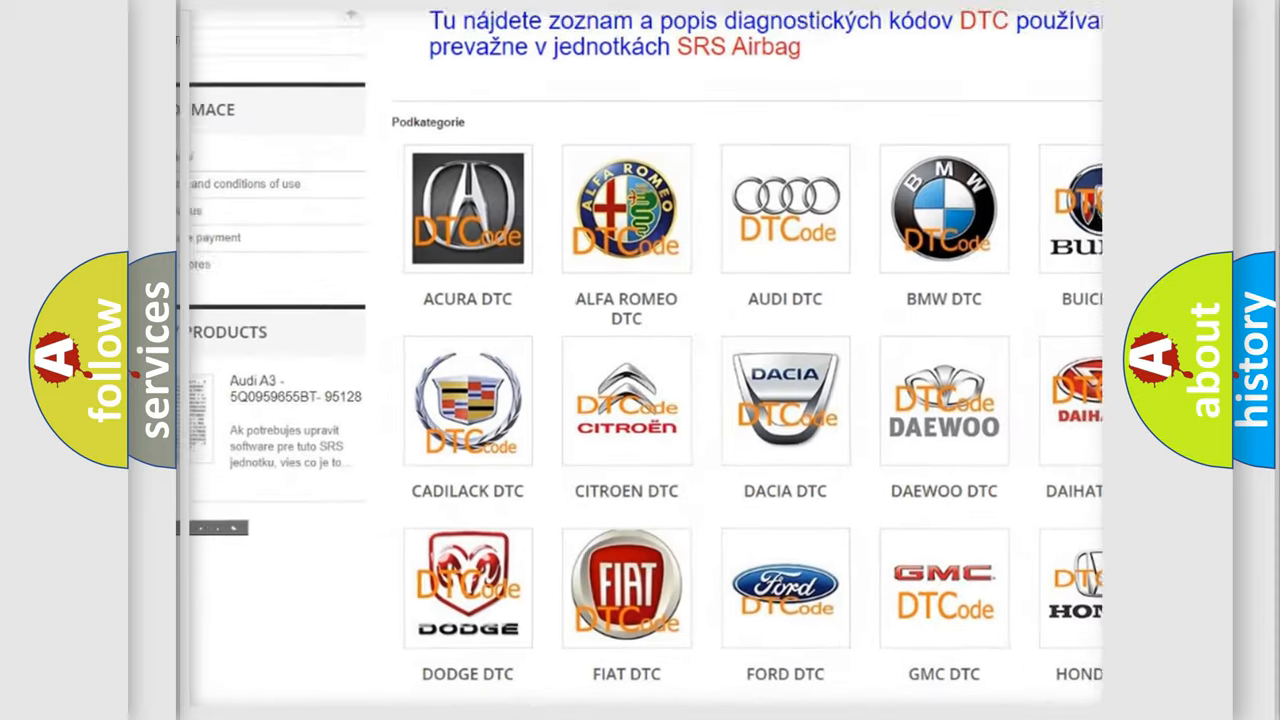
{"action": "scroll", "scroll_direction": "down", "scroll_amount": 3}
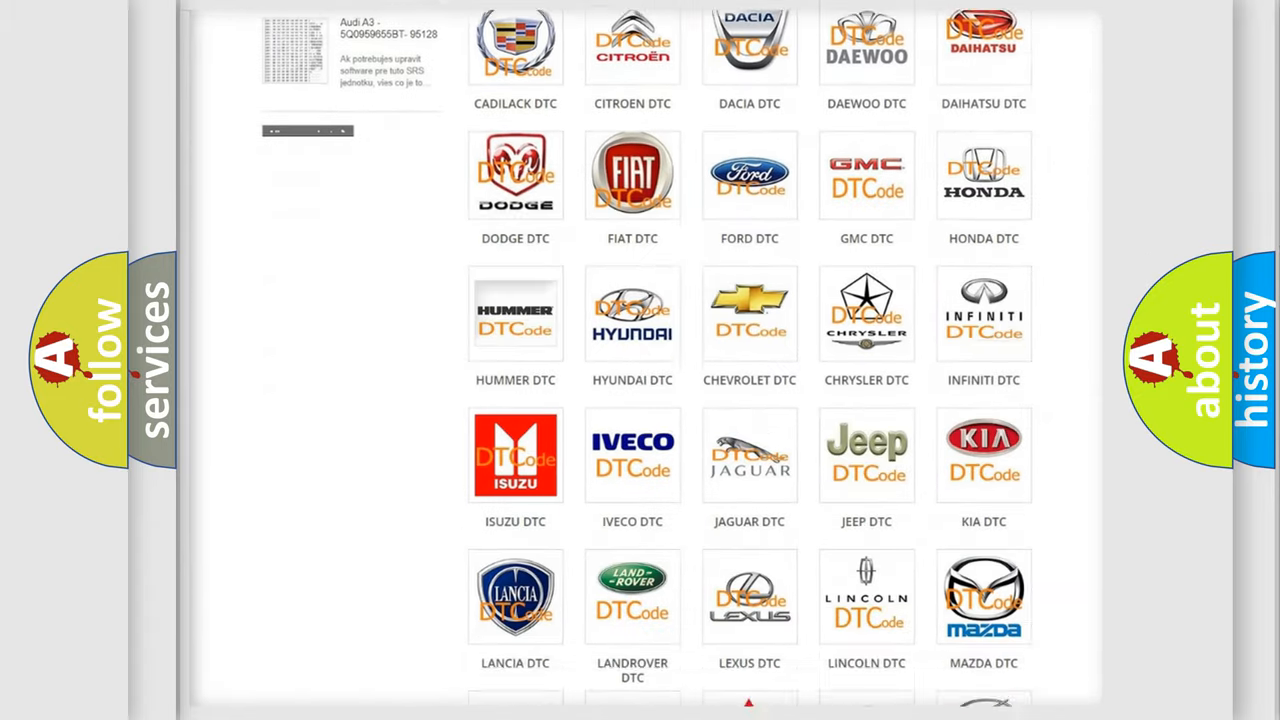
{"action": "scroll", "scroll_direction": "down", "scroll_amount": 3}
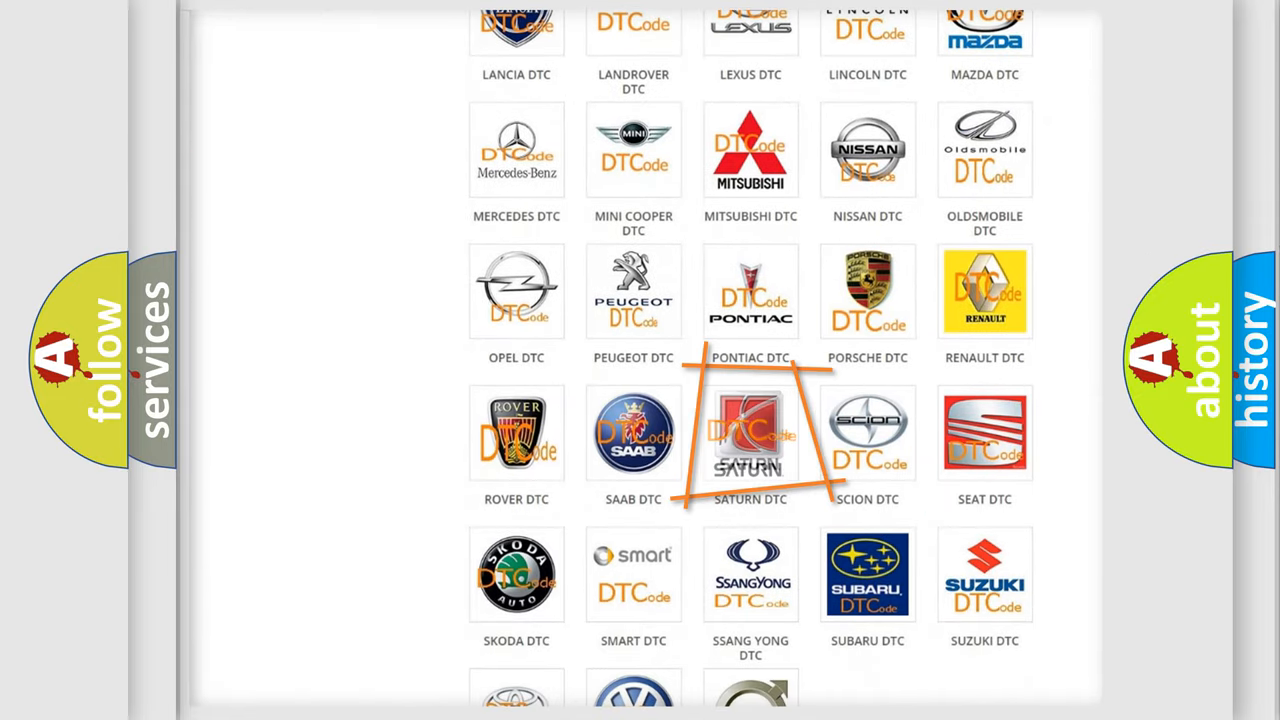